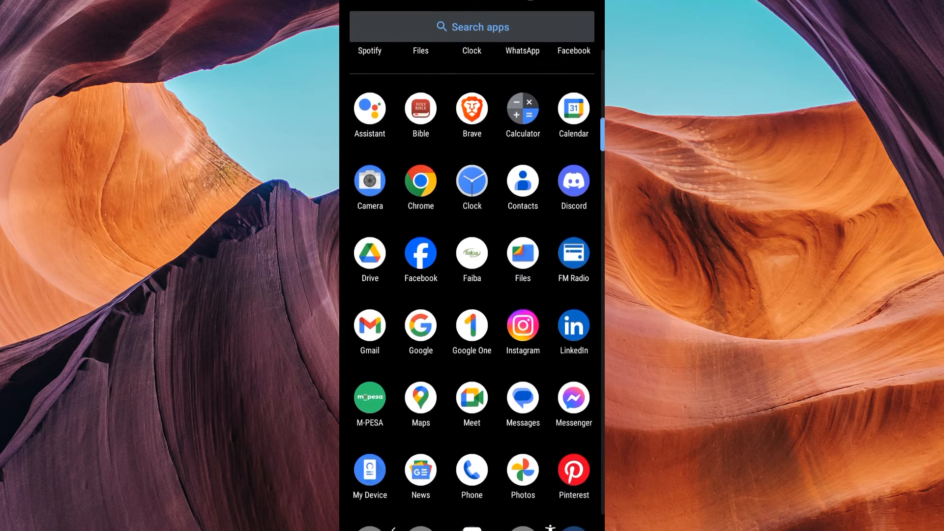
- Launch Spotify and bring up the Liked Songs playlist with its 9 songs
scroll(down, 3)
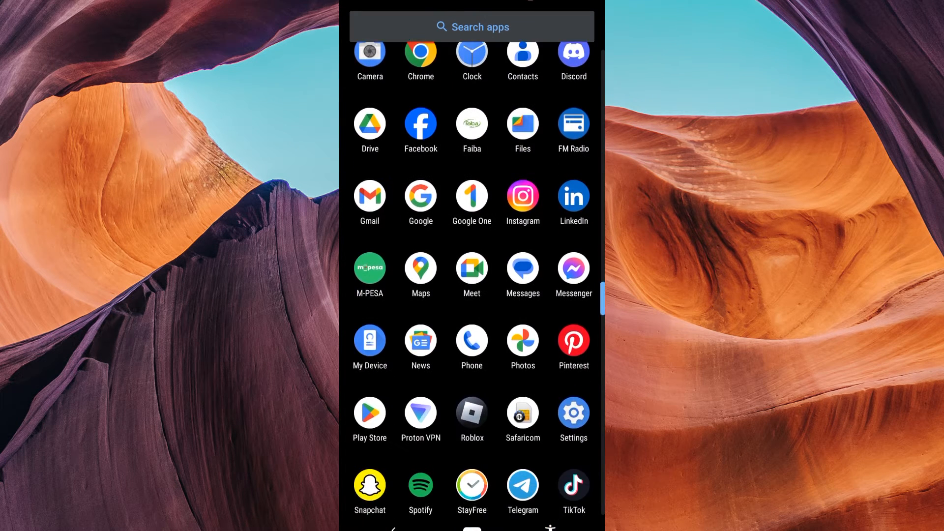
scroll(down, 3)
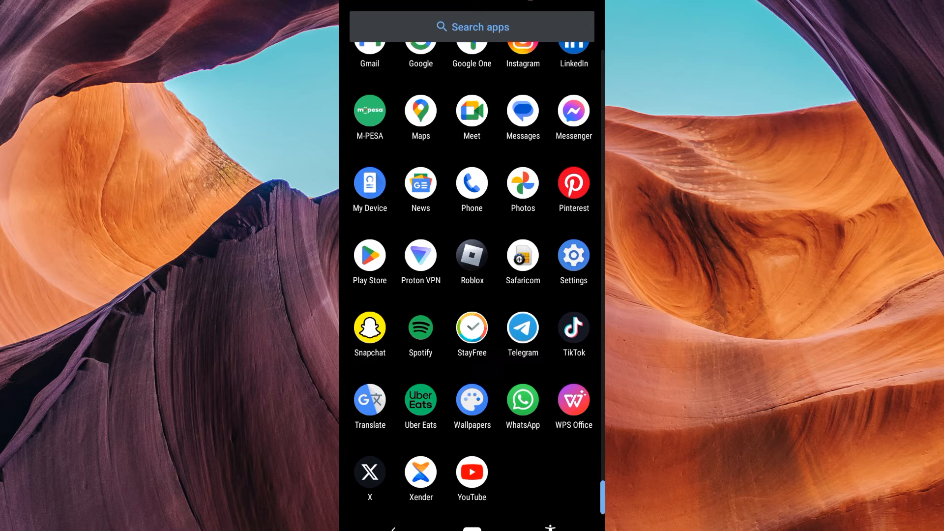
click(421, 327)
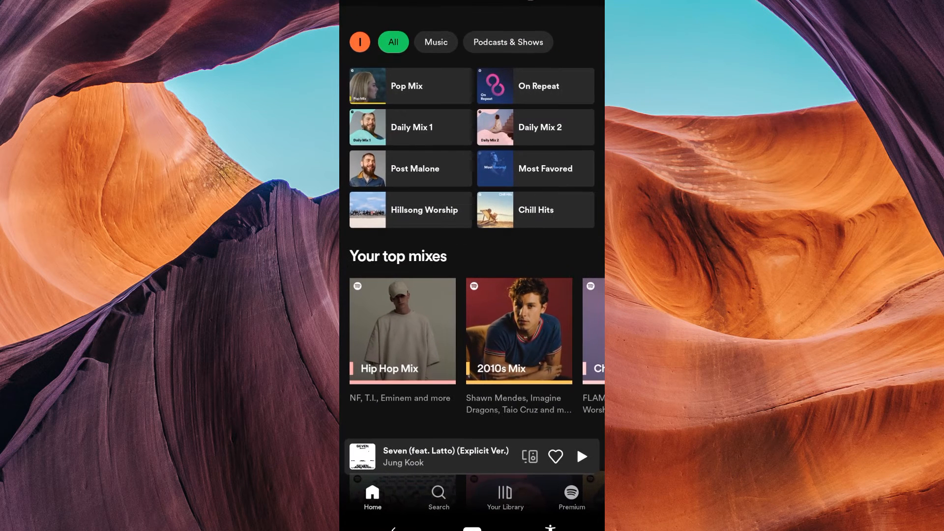
click(506, 495)
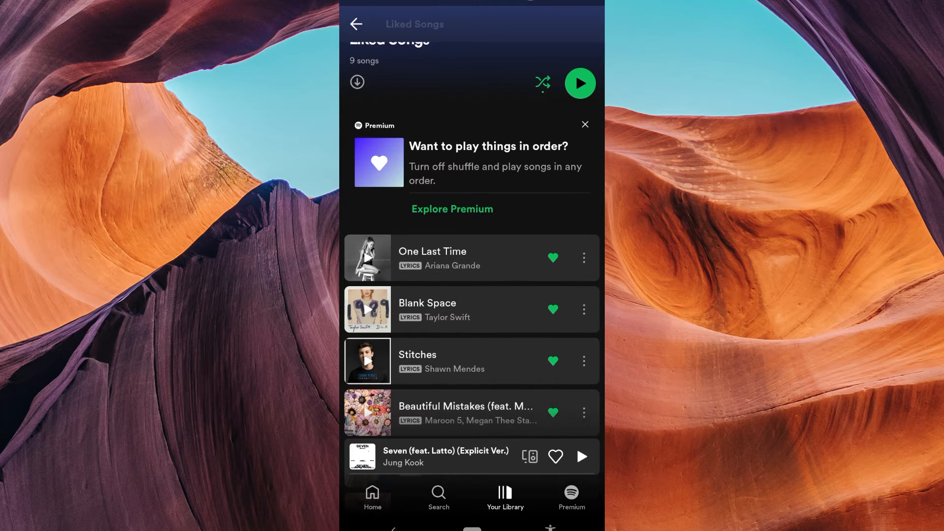
scroll(down, 3)
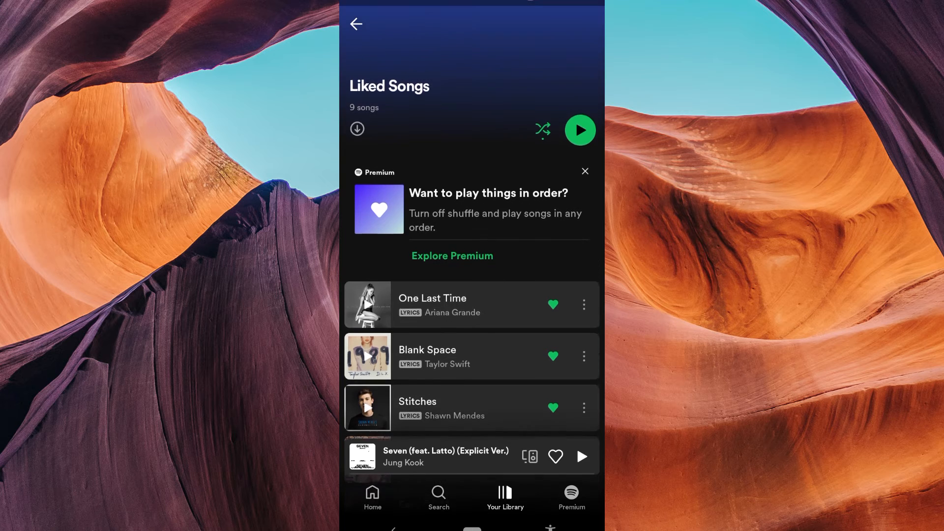
- Start Liked Songs playing, beginning with Our Song by Anne-Marie, and browse the track list
click(585, 171)
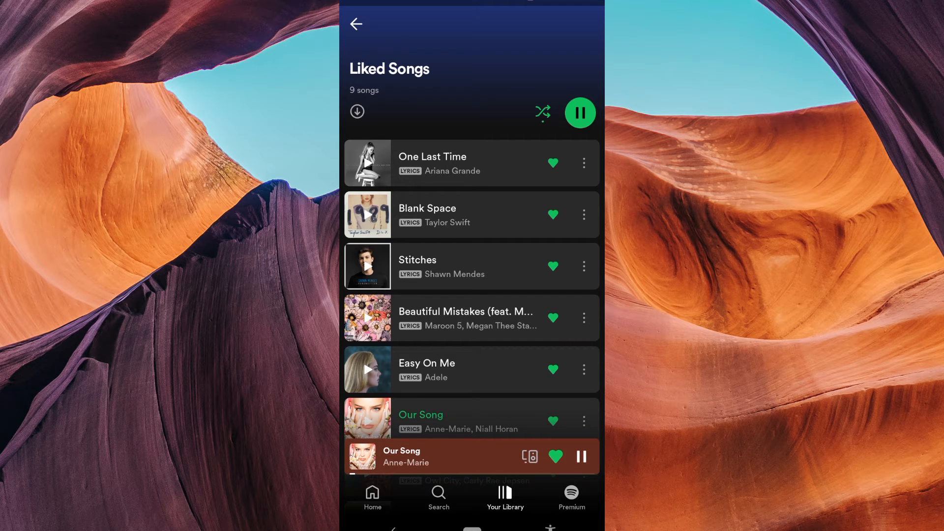
scroll(down, 3)
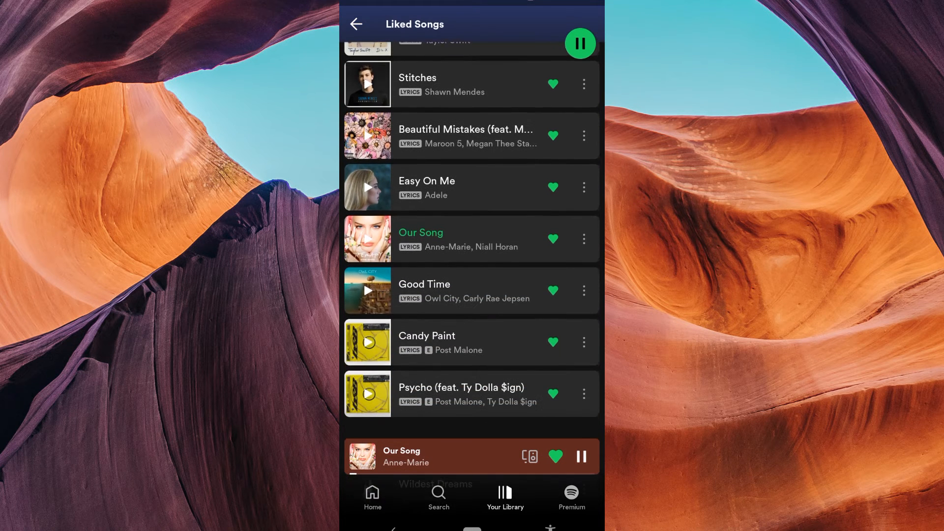
scroll(up, 3)
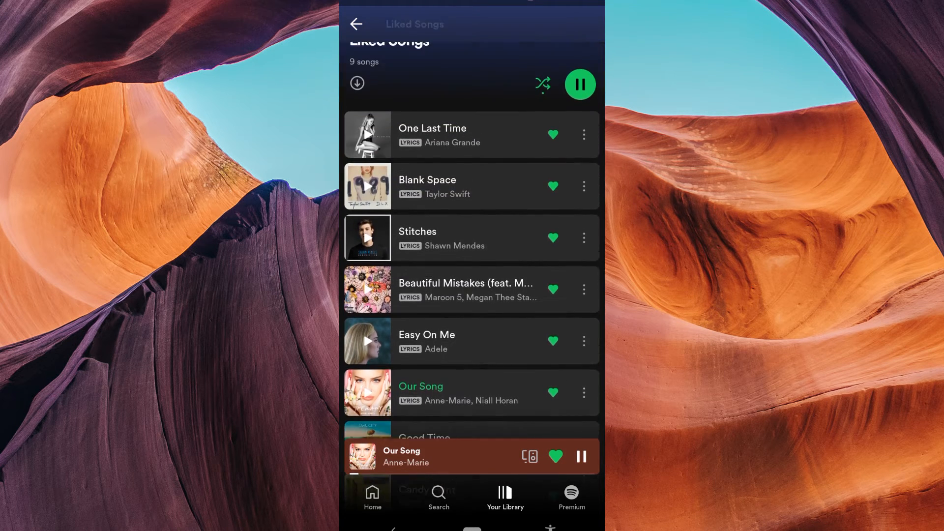
scroll(down, 3)
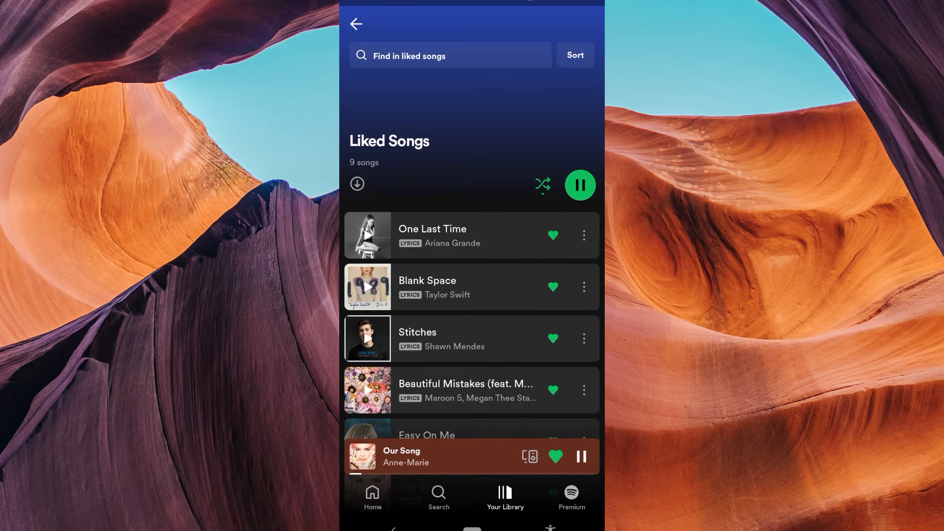
- Expand to the full-screen player and skip ahead to One Last Time by Ariana Grande
click(427, 457)
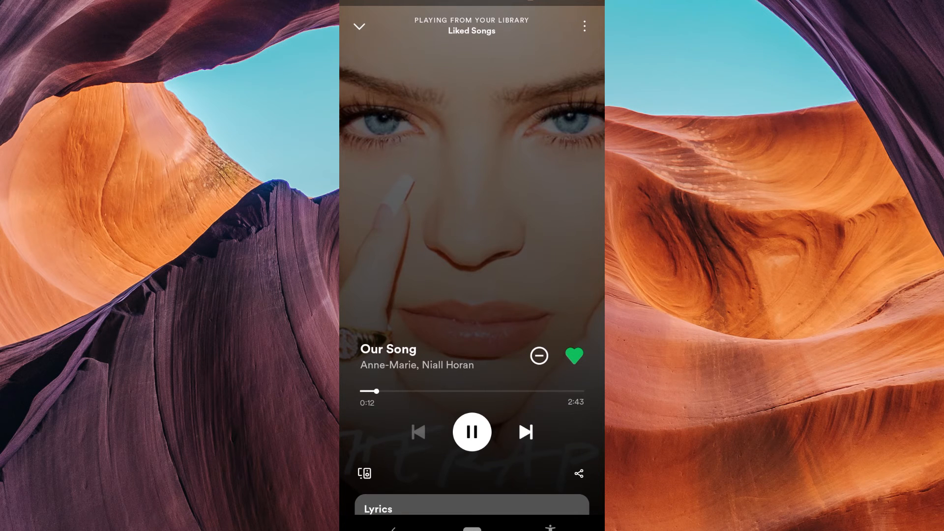
click(525, 432)
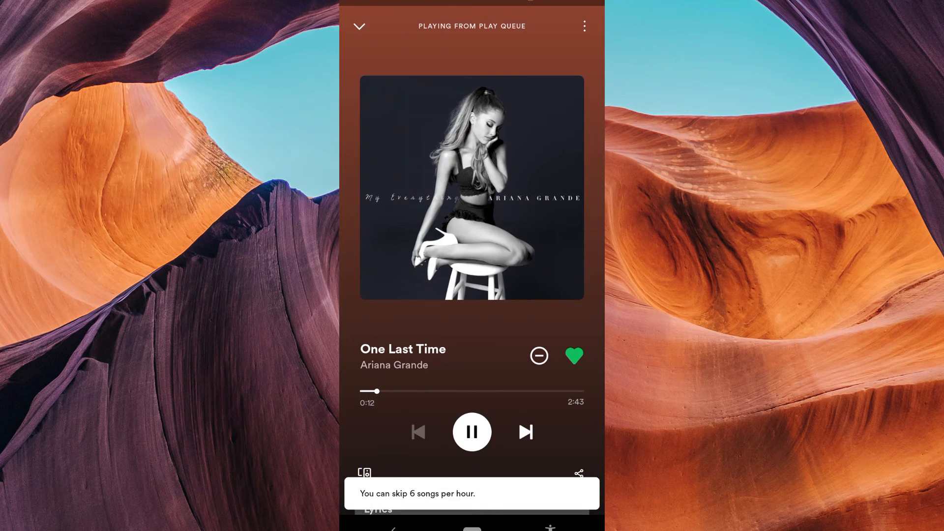